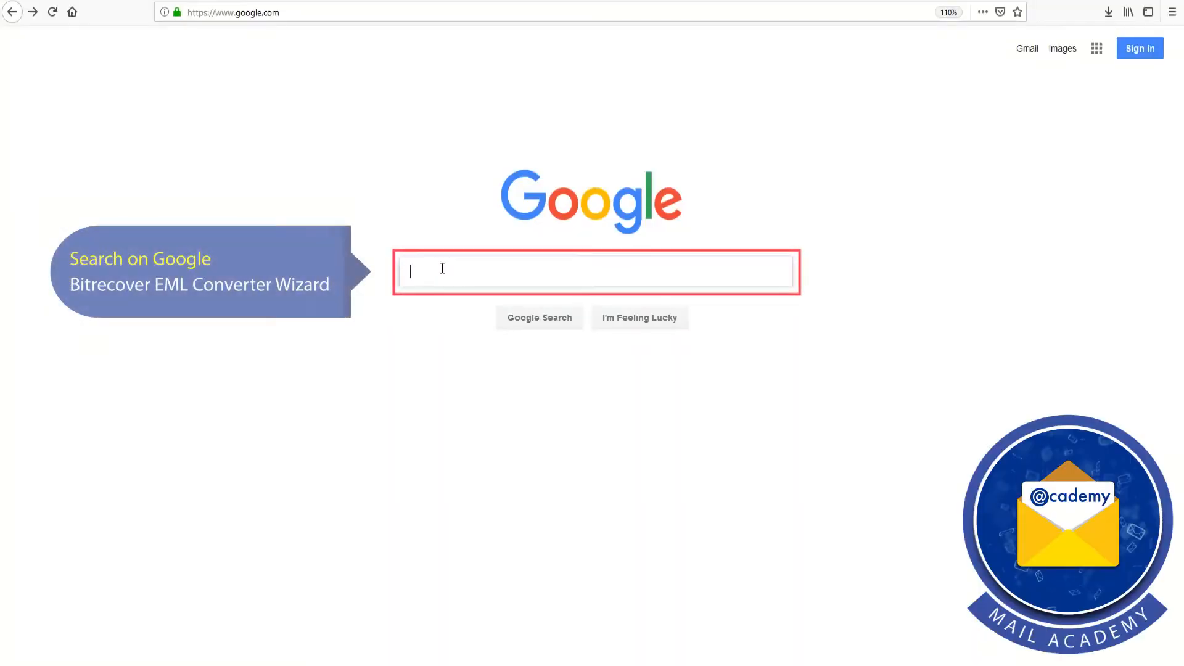
- Search Google for 'bitrecover eml converter wizard'
text(bitrecover eml converter wizard)
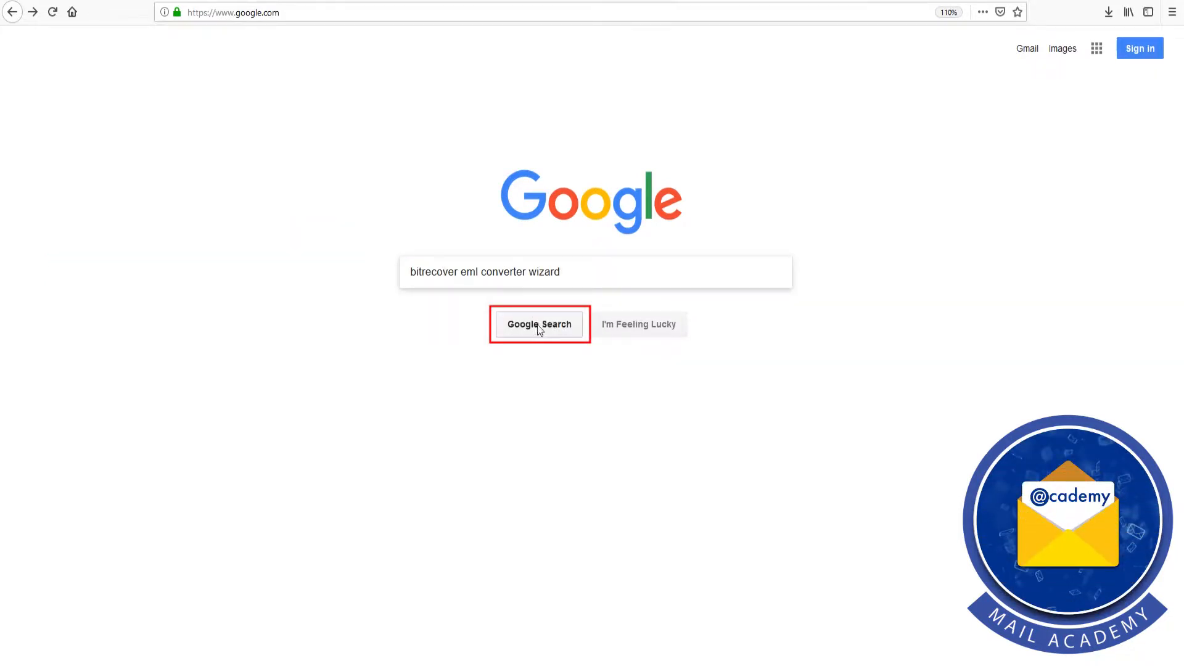
click(538, 324)
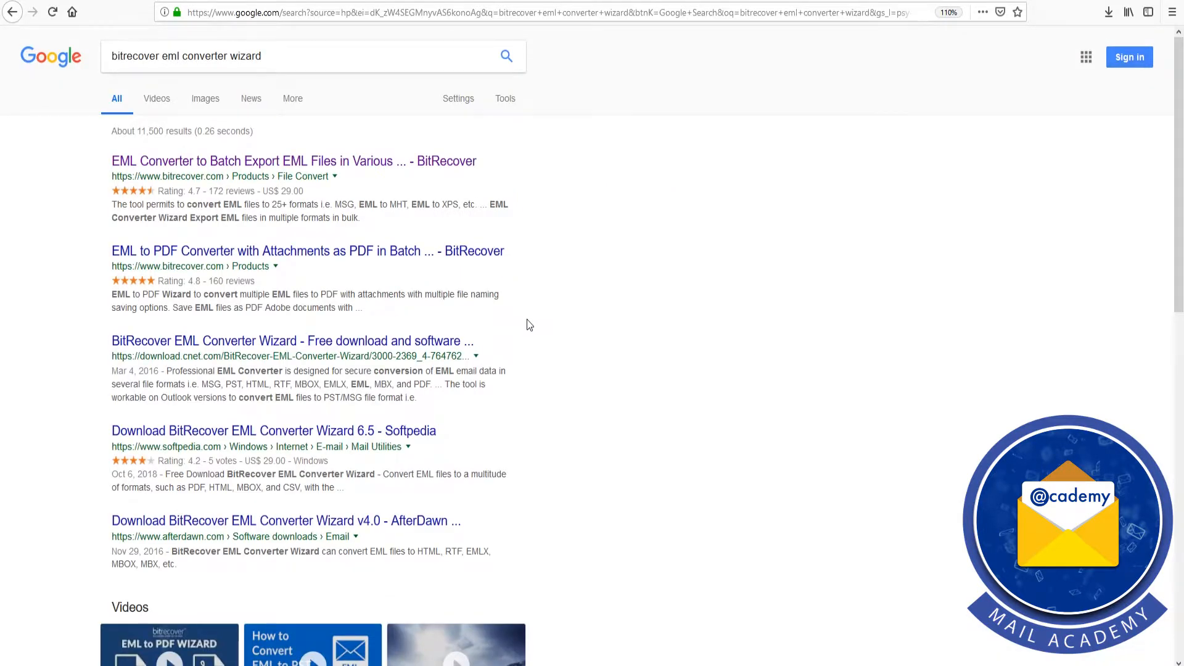
mouse_move(284, 161)
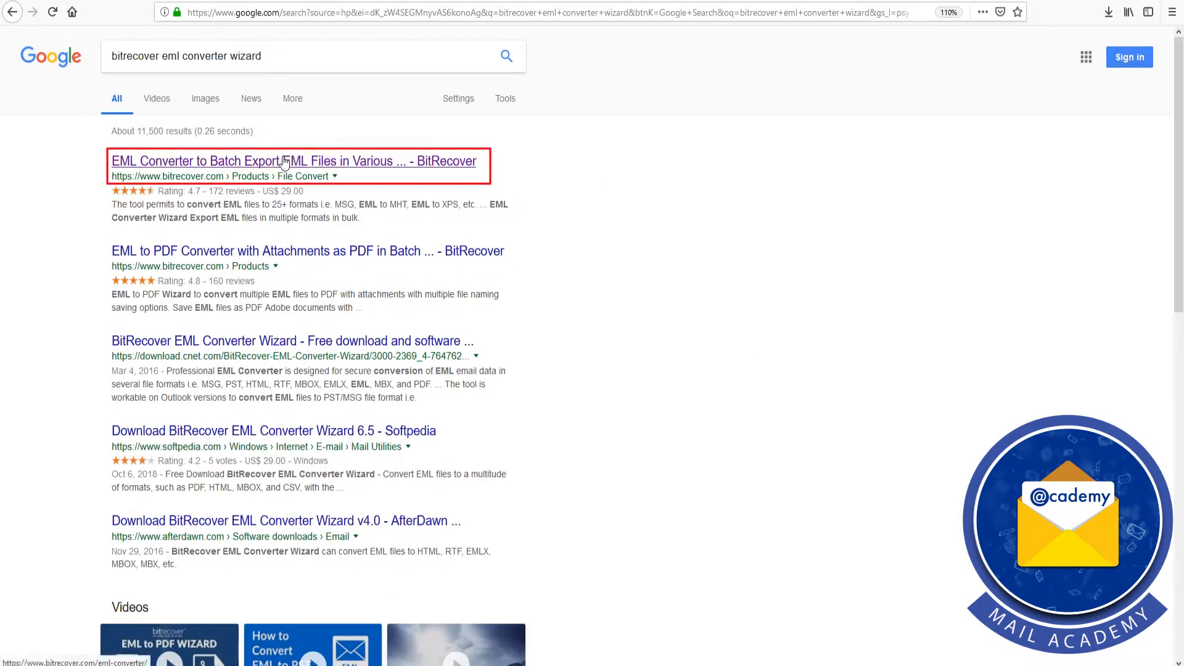
- Save the EML Converter Wizard installer from the BitRecover product page and launch it from Firefox downloads
click(294, 161)
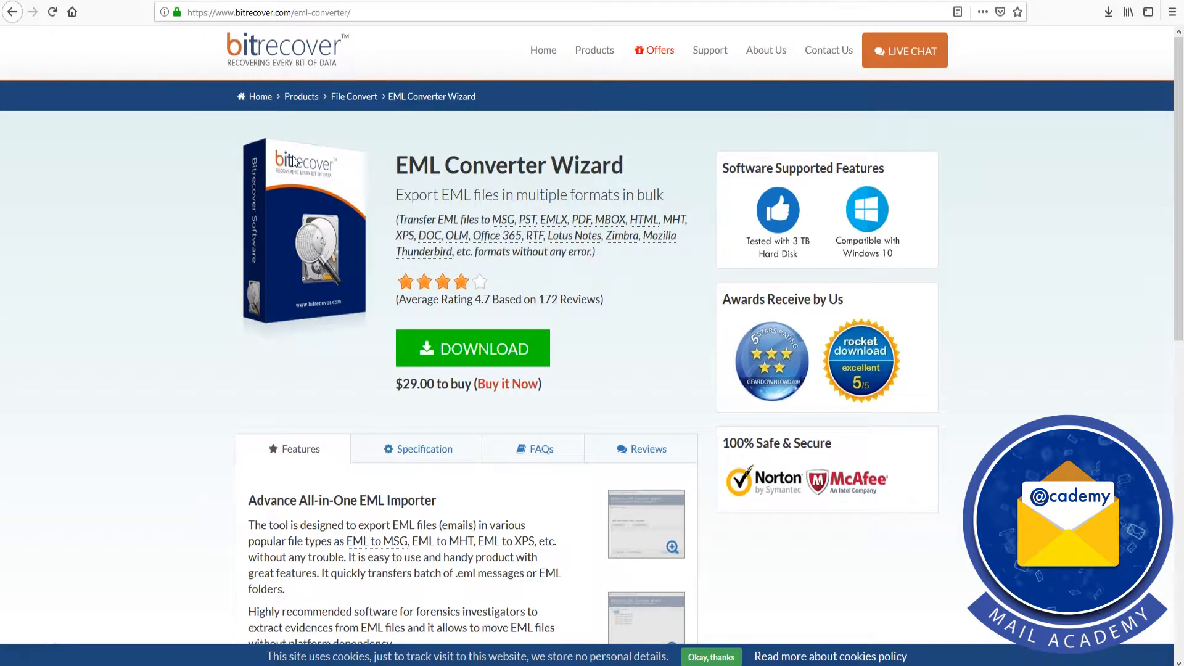
click(473, 348)
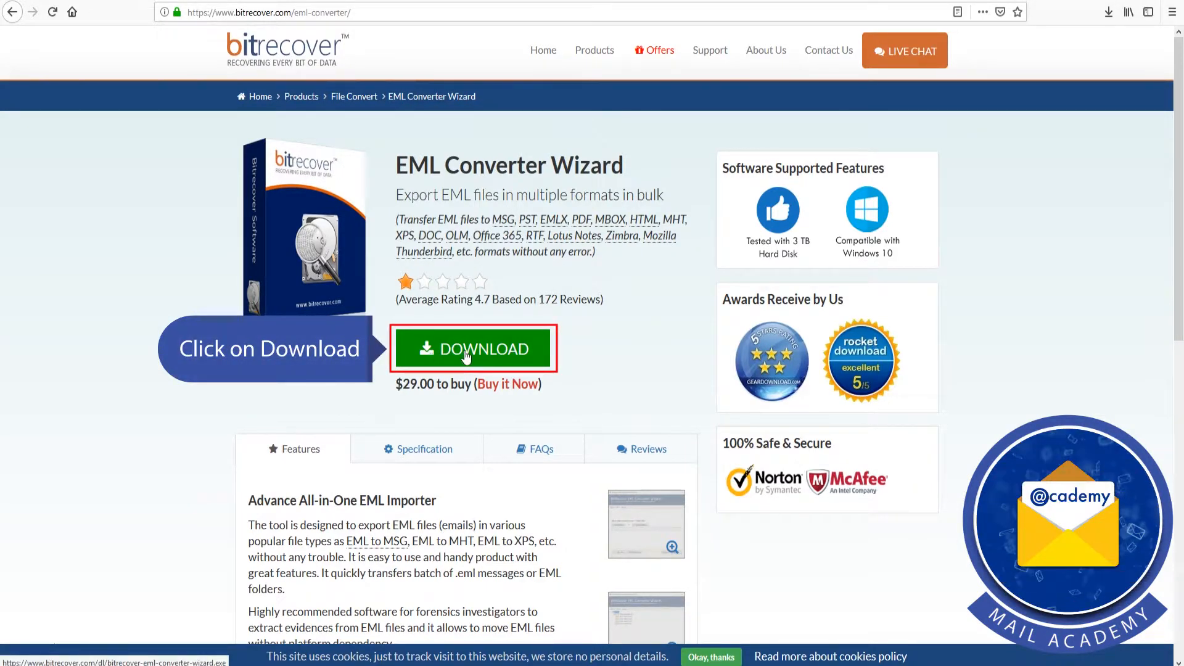
click(472, 349)
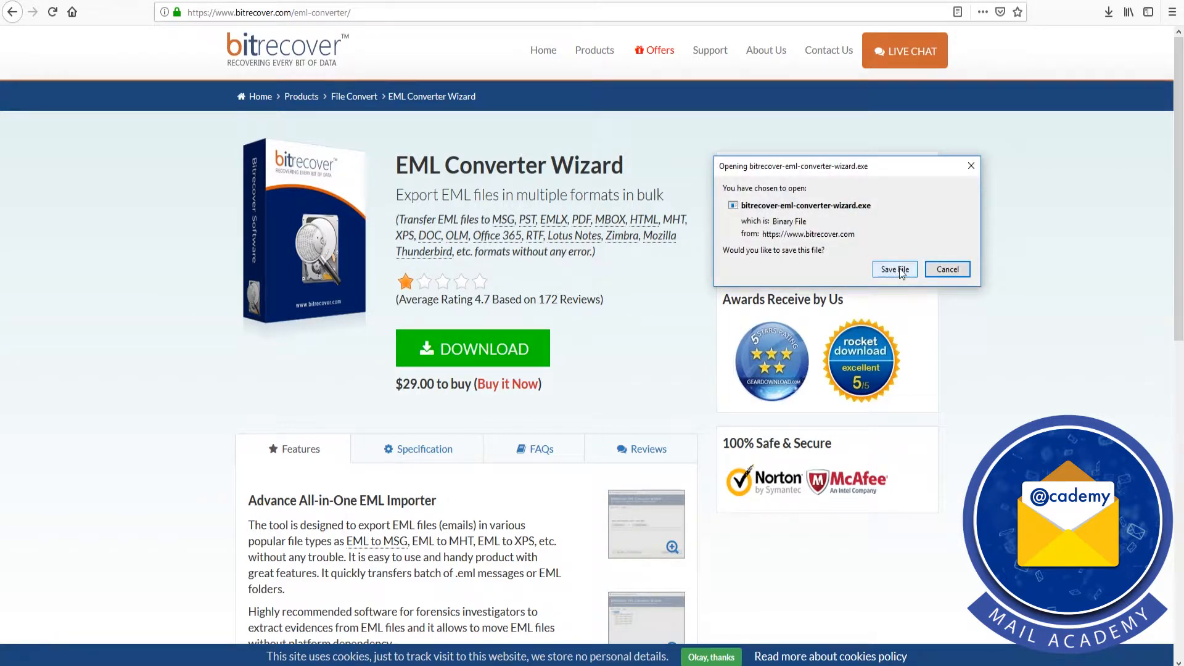
click(894, 270)
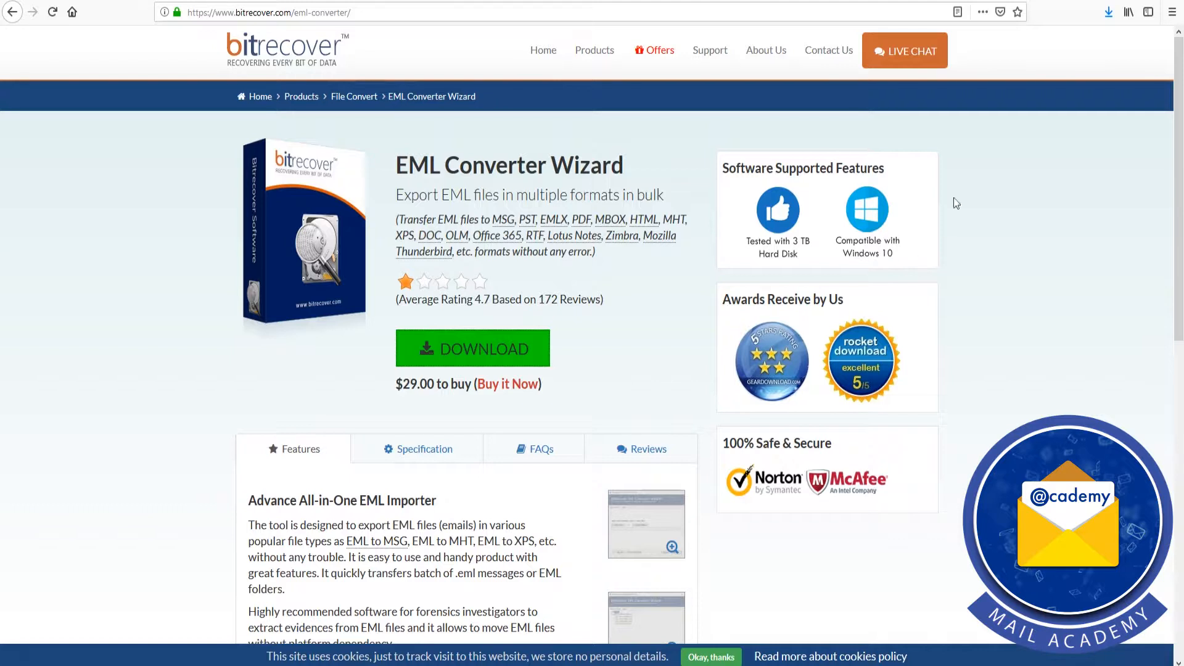
mouse_move(1109, 12)
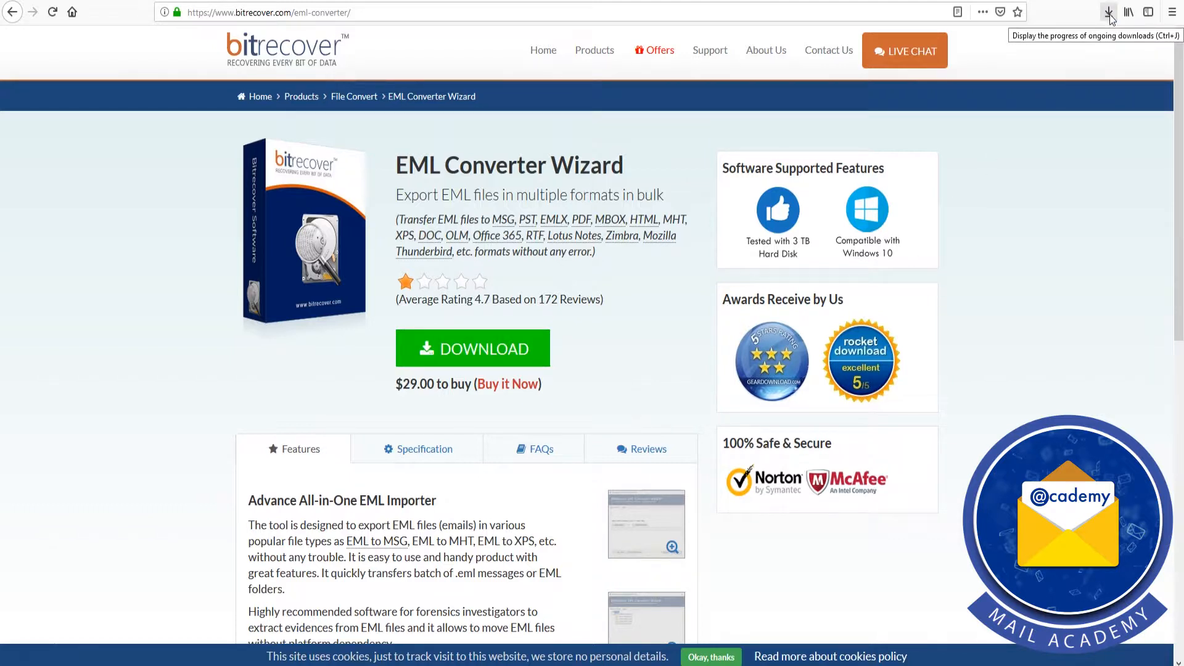
click(1109, 12)
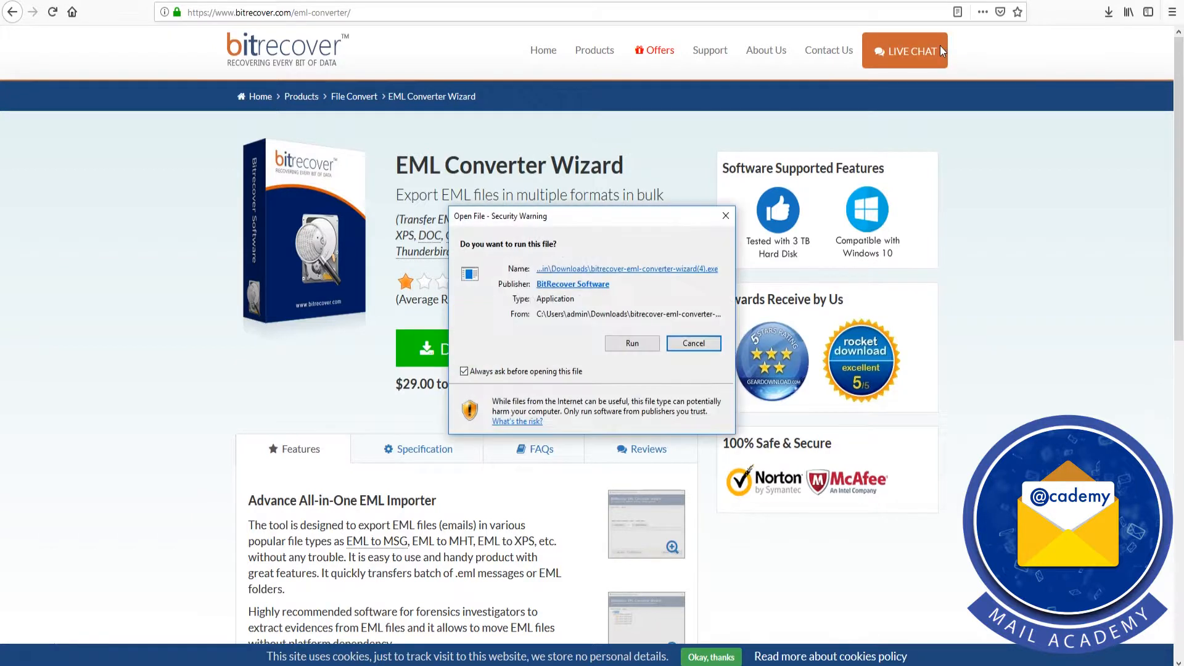
mouse_move(646, 339)
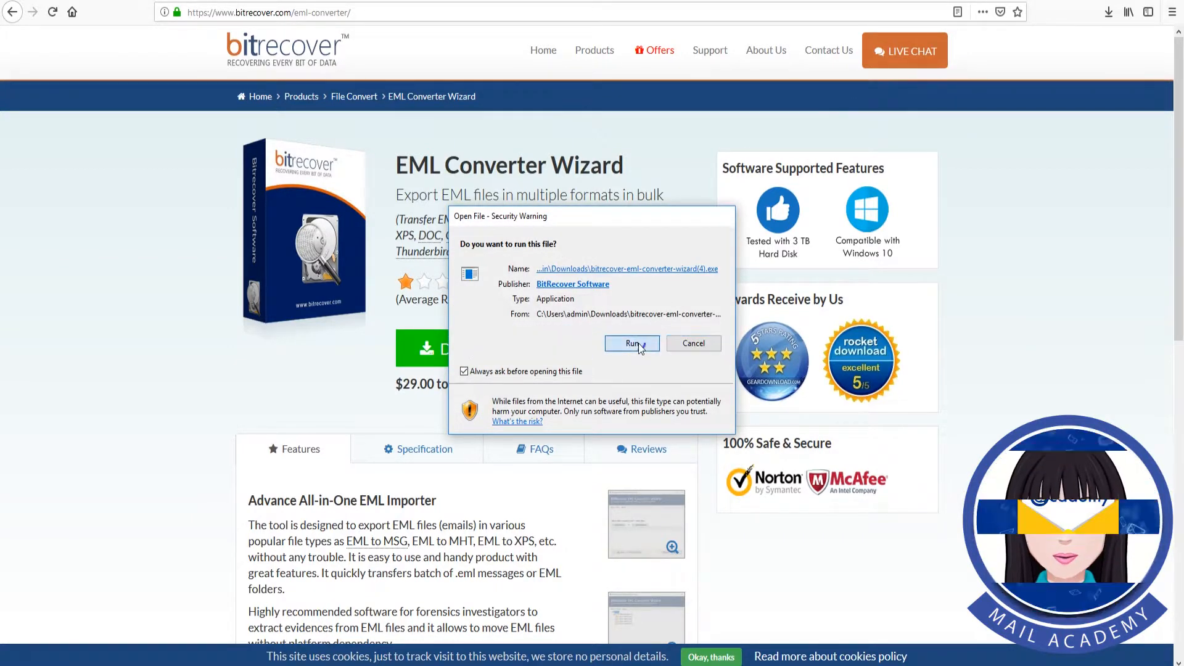
- Run setup in English, accept the license, and keep the default folder and desktop and Quick Launch icons
click(632, 343)
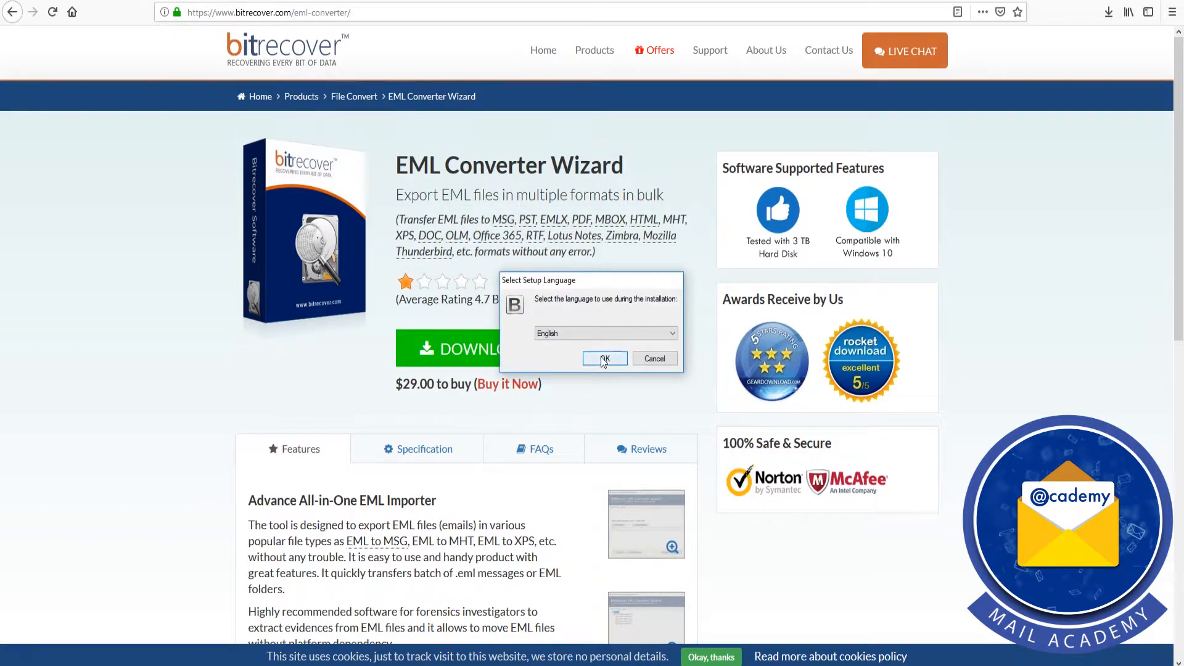
click(604, 359)
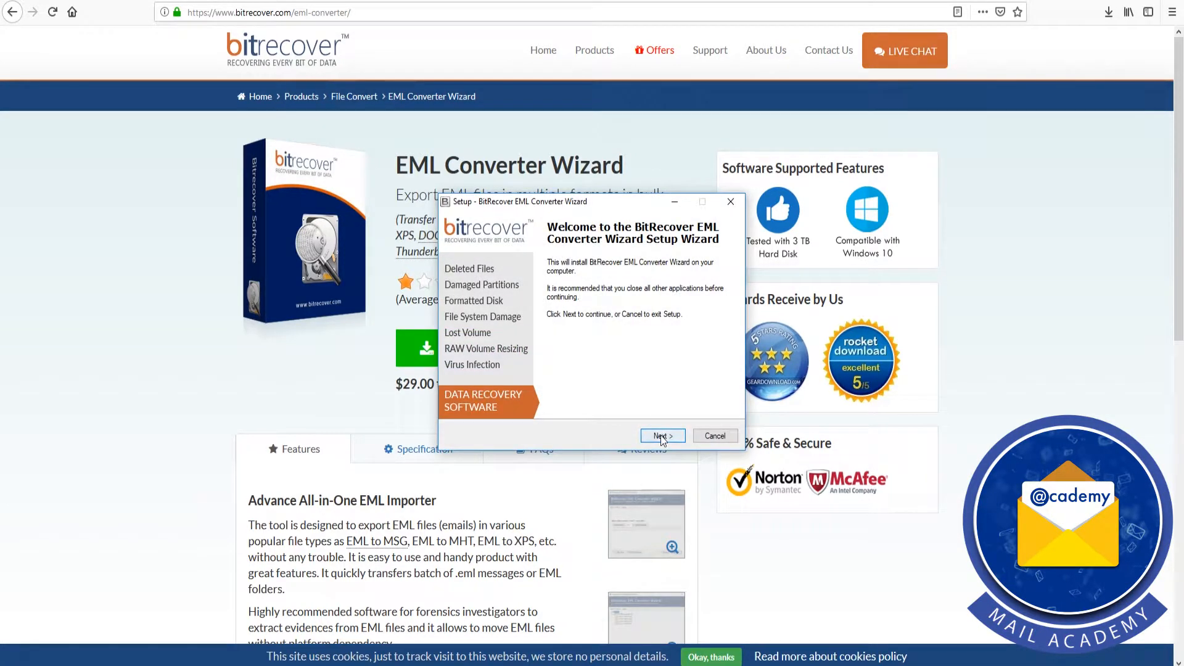
click(661, 436)
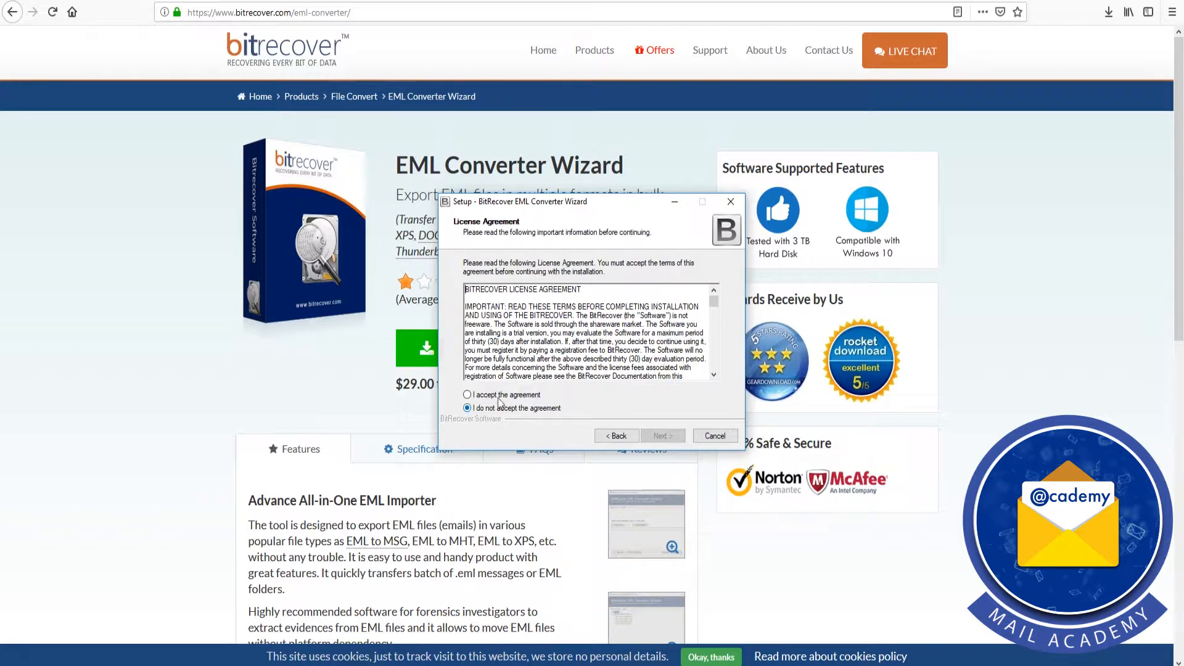
click(467, 394)
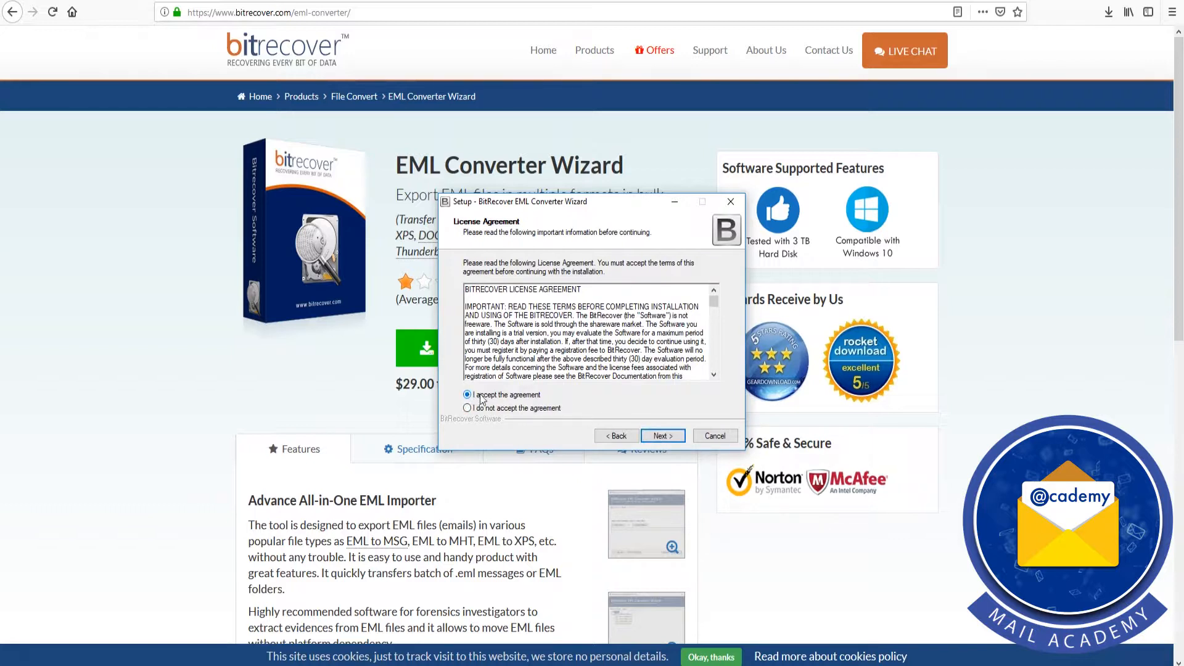
click(660, 436)
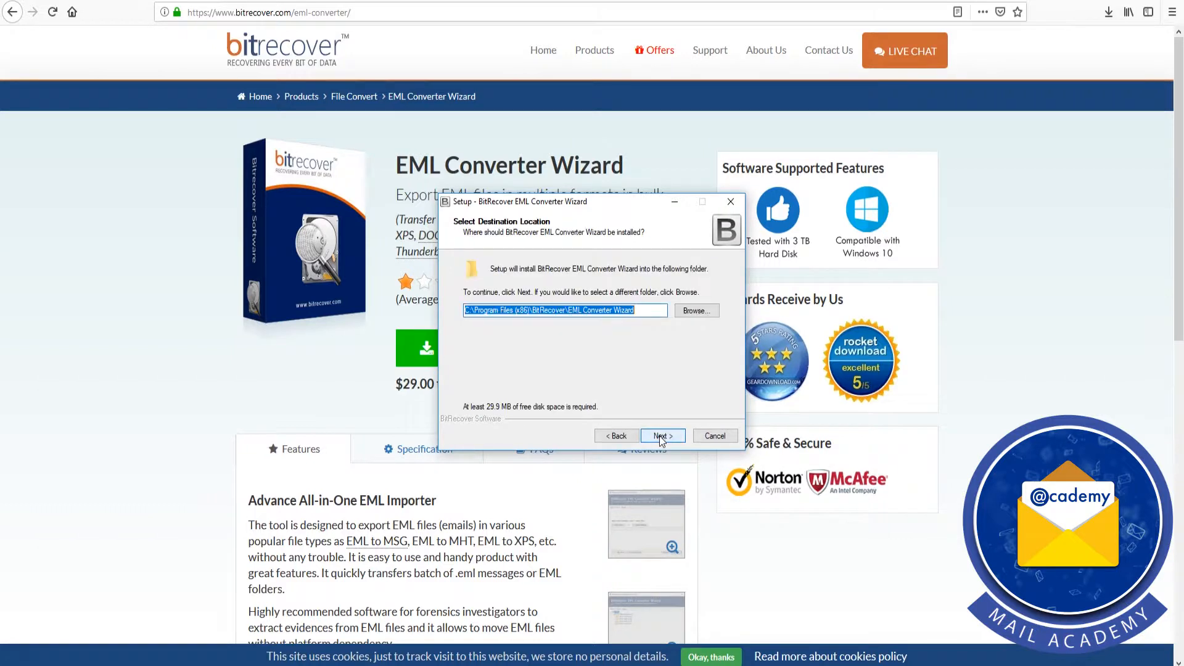
click(662, 436)
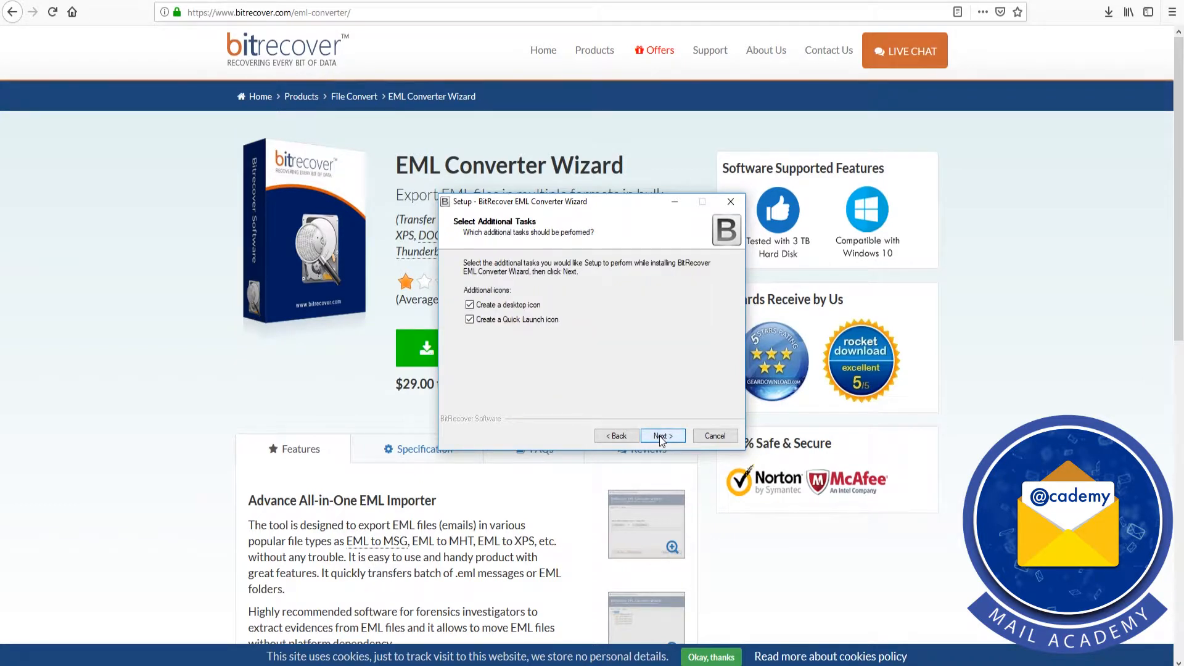
click(661, 436)
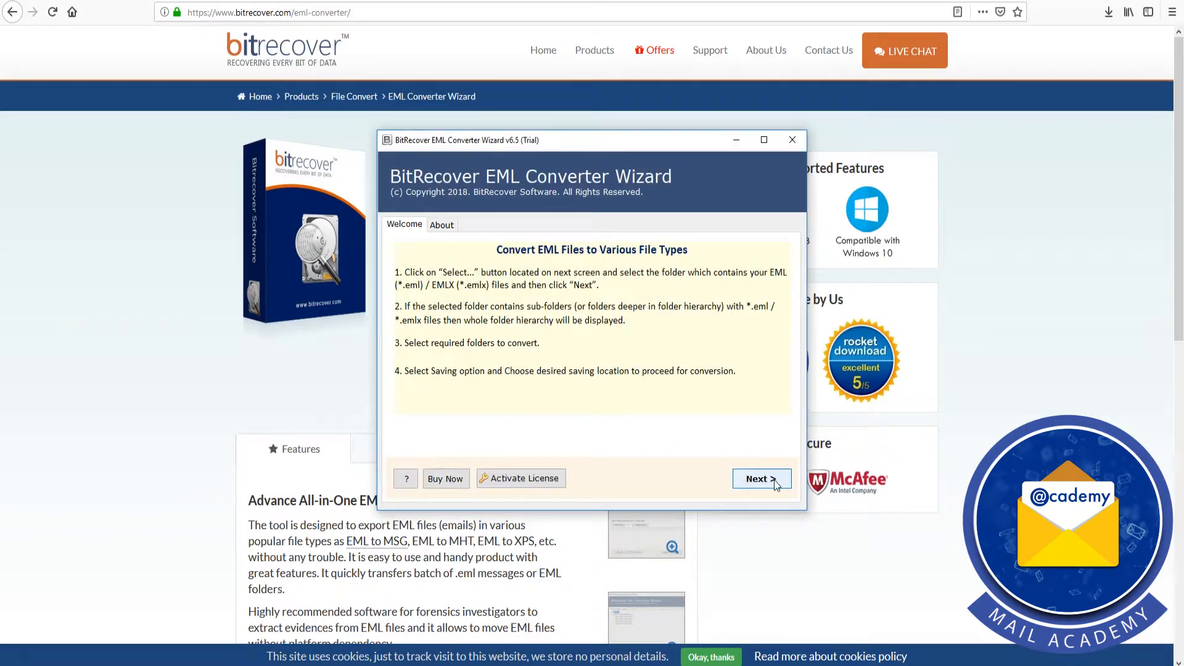
- Advance from the Welcome tab to the Select File(s) page
click(760, 478)
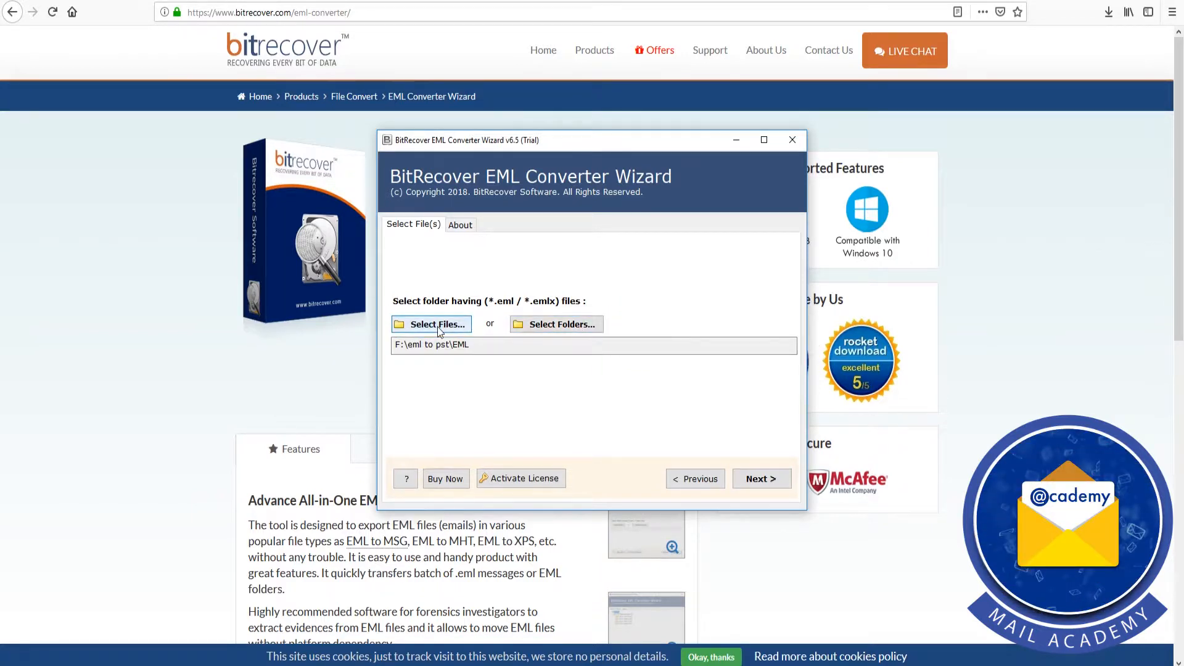
- Add the .eml files from F:\eml to pst\EML via Select Files
click(431, 323)
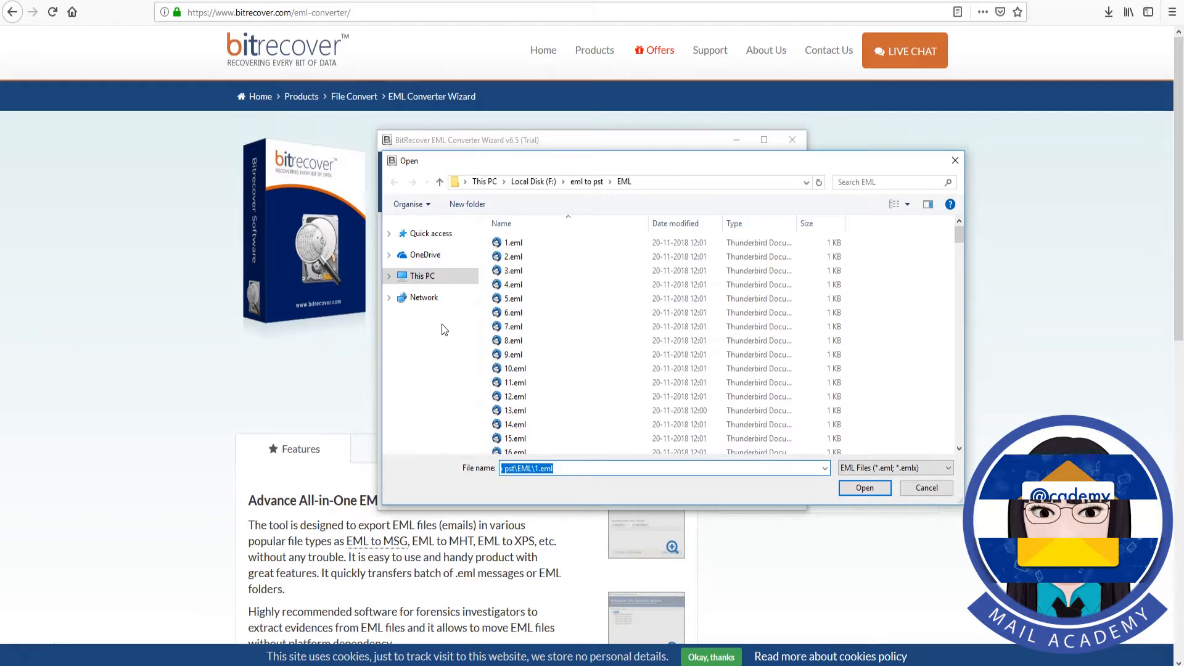
click(513, 243)
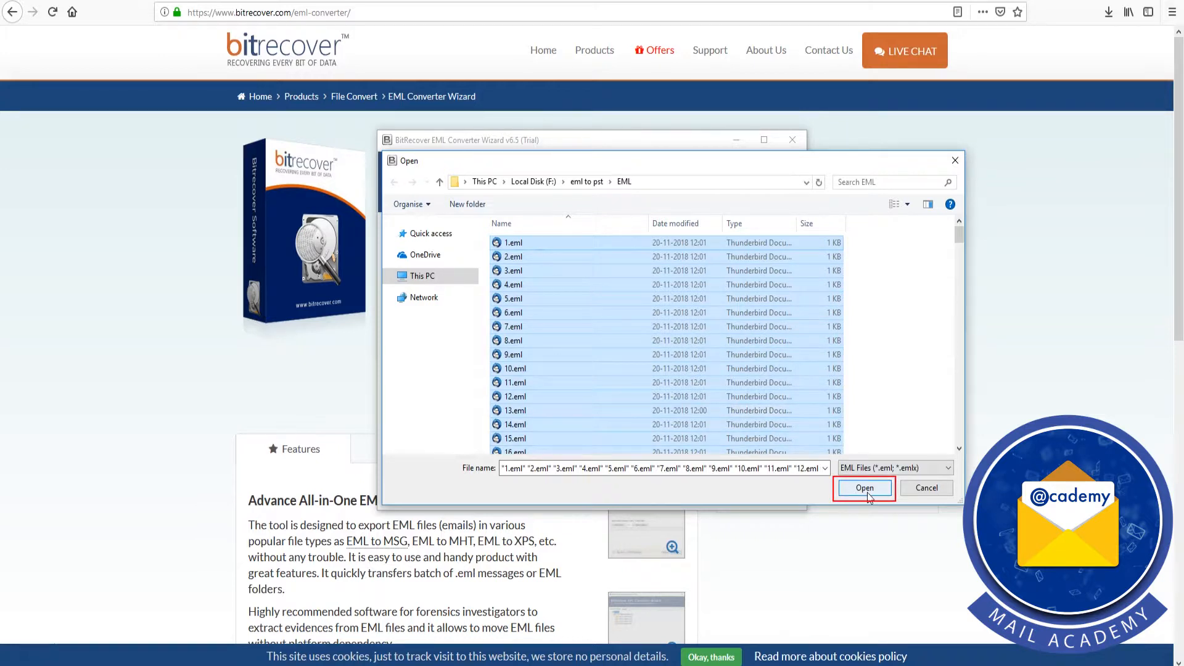
click(864, 487)
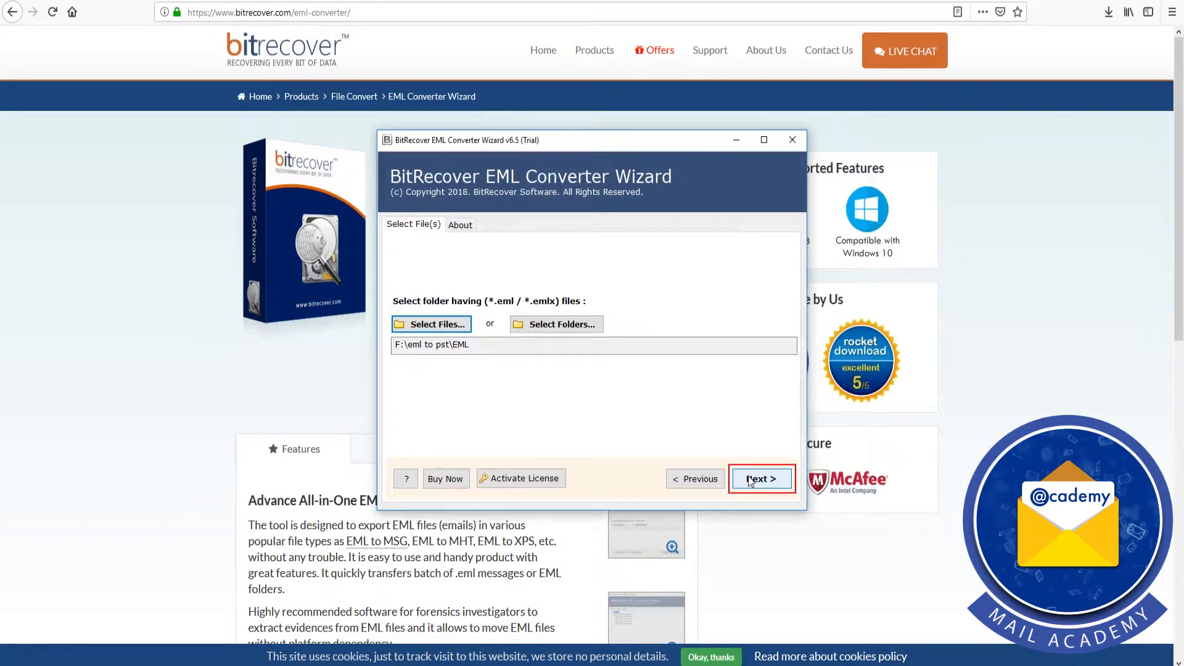
- Tick the F:\eml to pst\EML folder checkbox so every message is checked, then continue
click(760, 479)
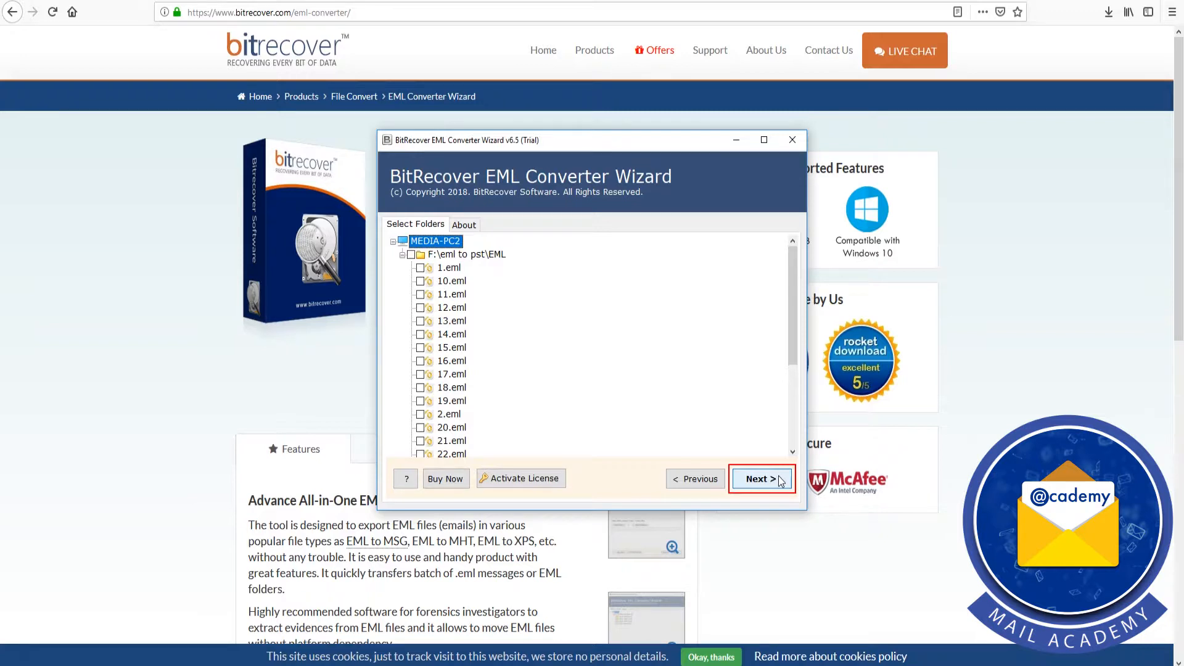
click(412, 255)
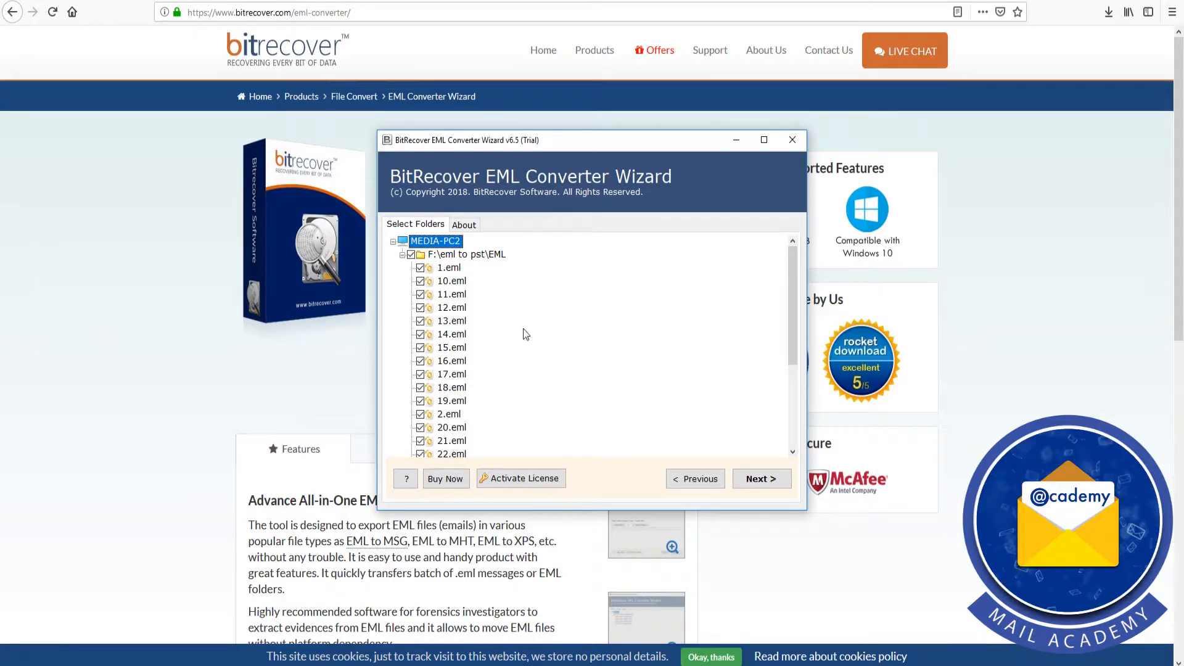
click(761, 479)
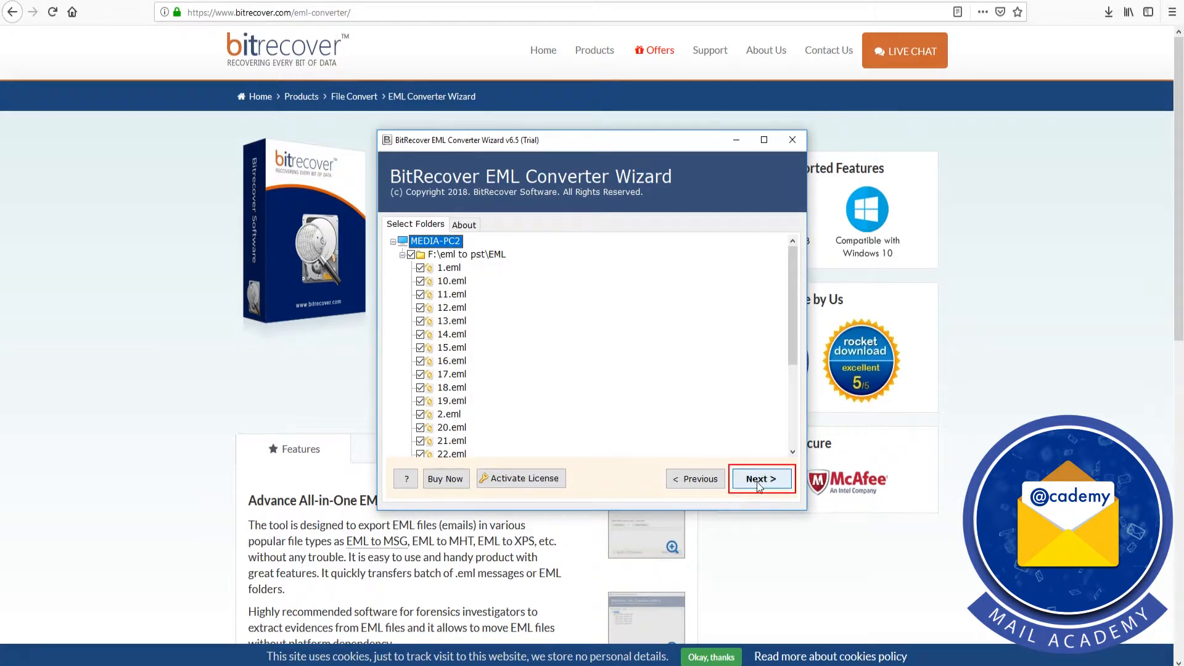
- Choose PST as the saving option, keeping the default Desktop destination path
click(761, 478)
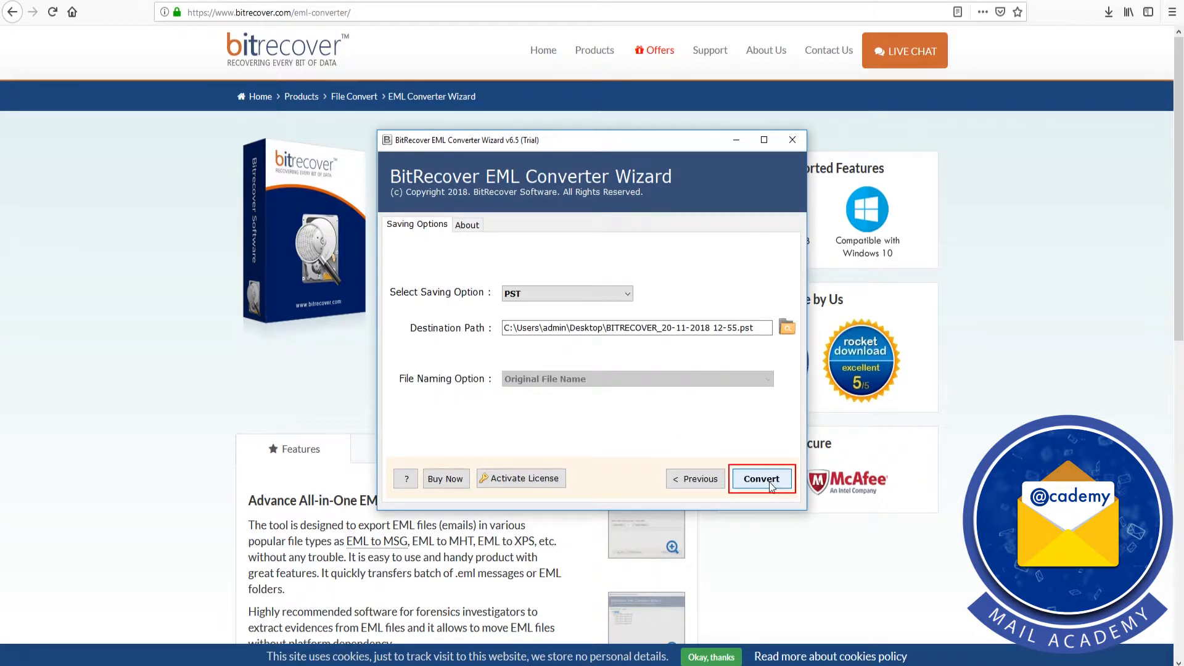
mouse_move(661, 355)
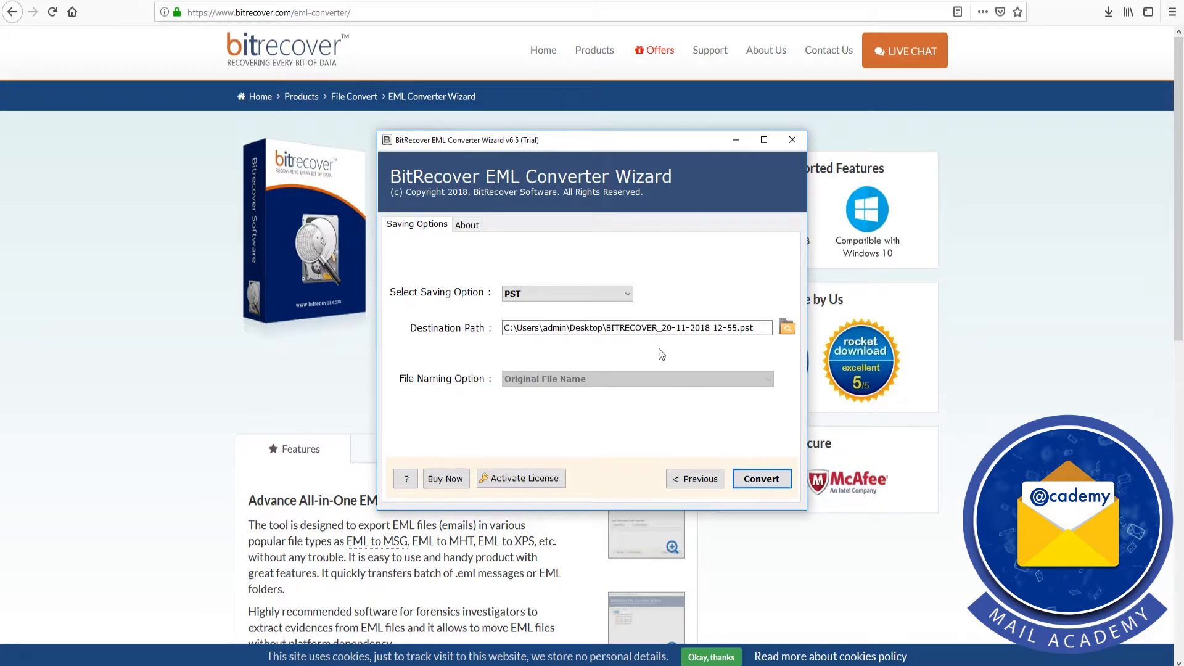
click(566, 293)
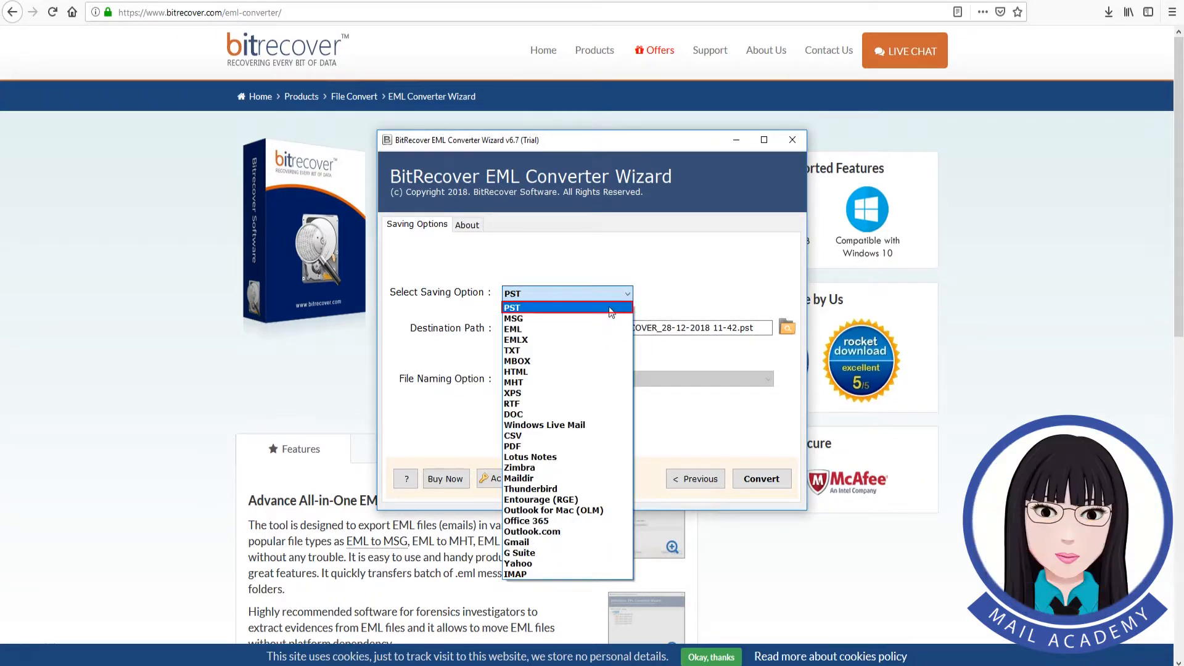
click(511, 306)
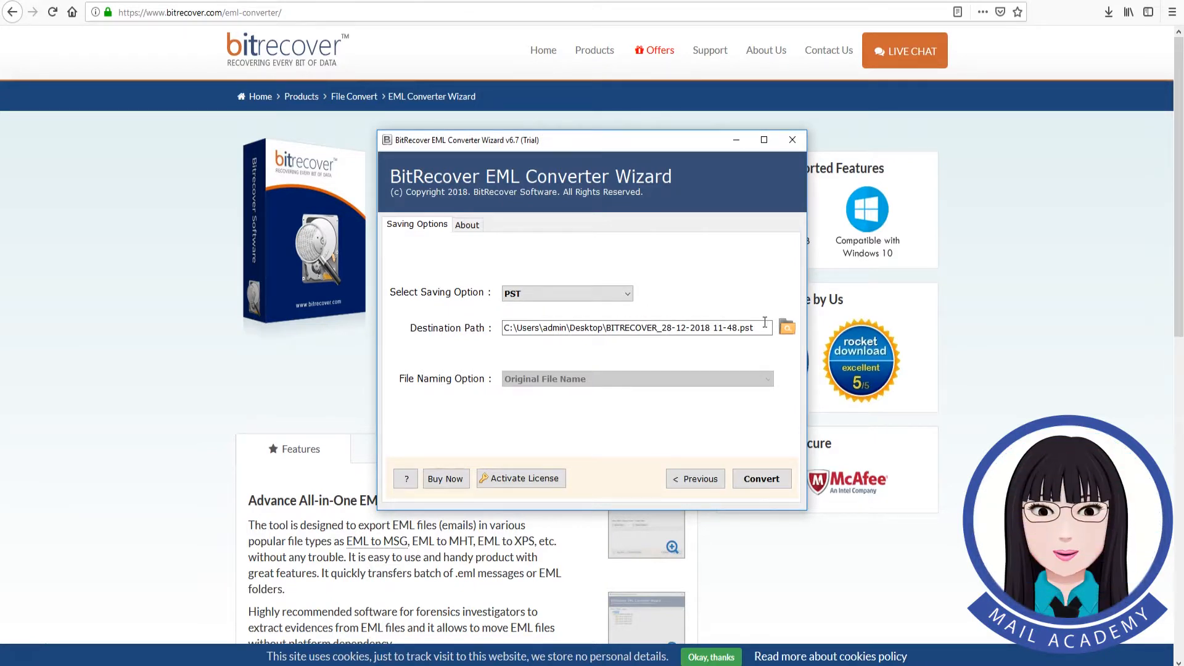
mouse_move(787, 328)
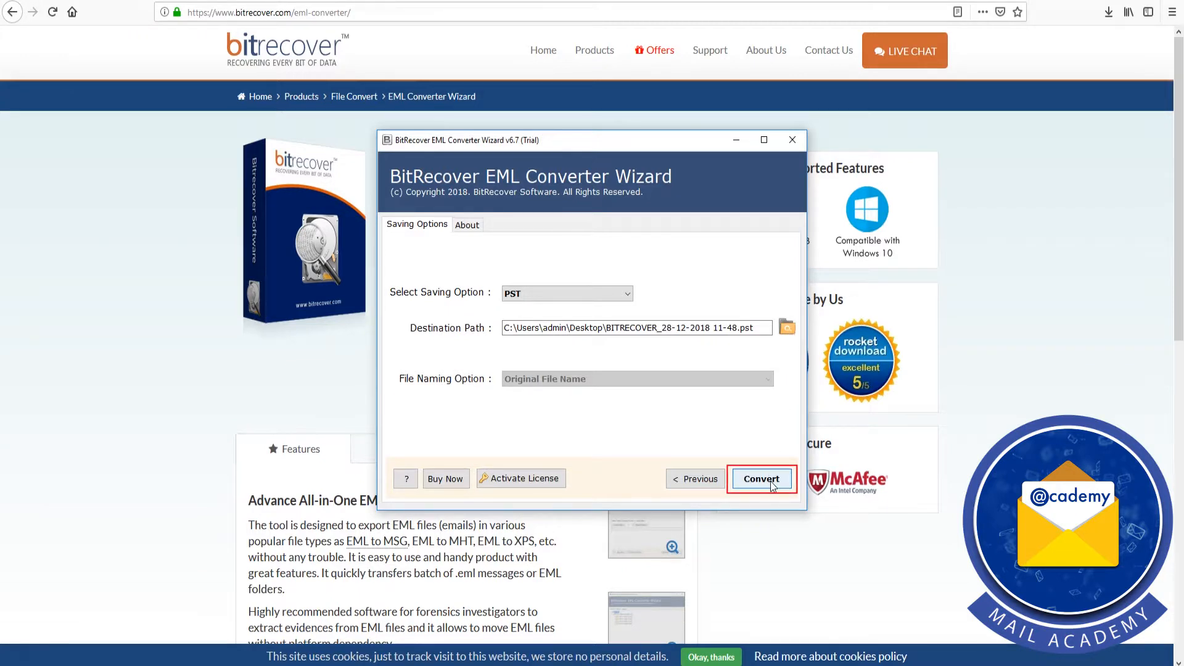
- Convert to PST, dismiss the completion and trial notices, and select the BITRECOVER .pst file
click(761, 479)
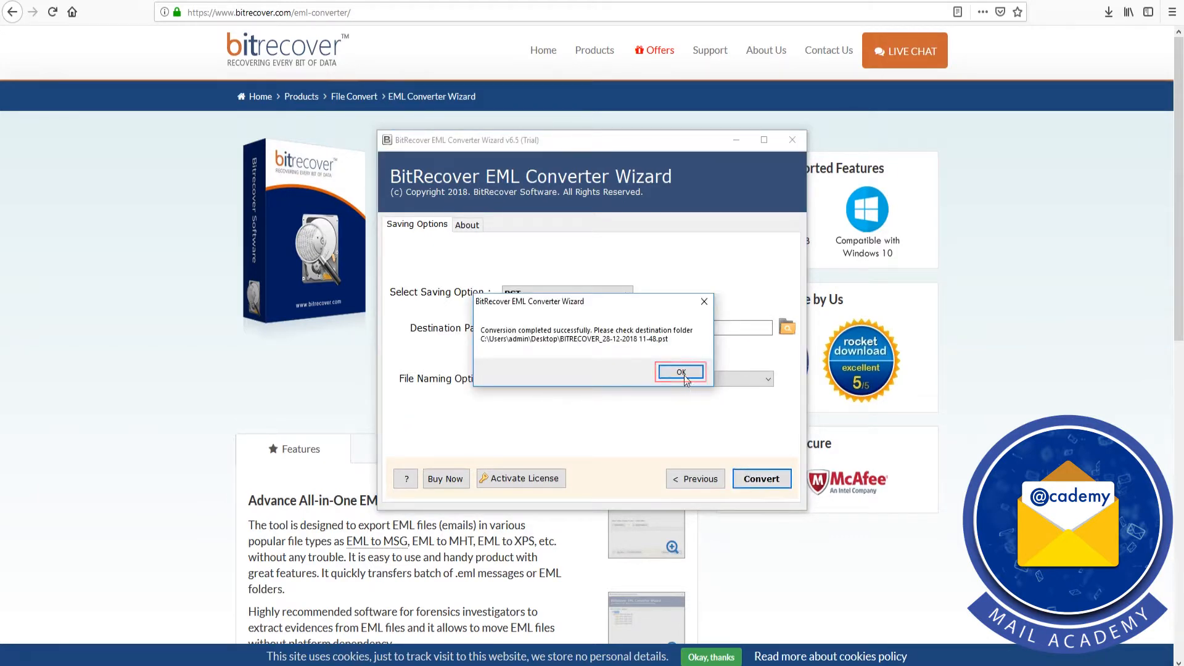
click(680, 371)
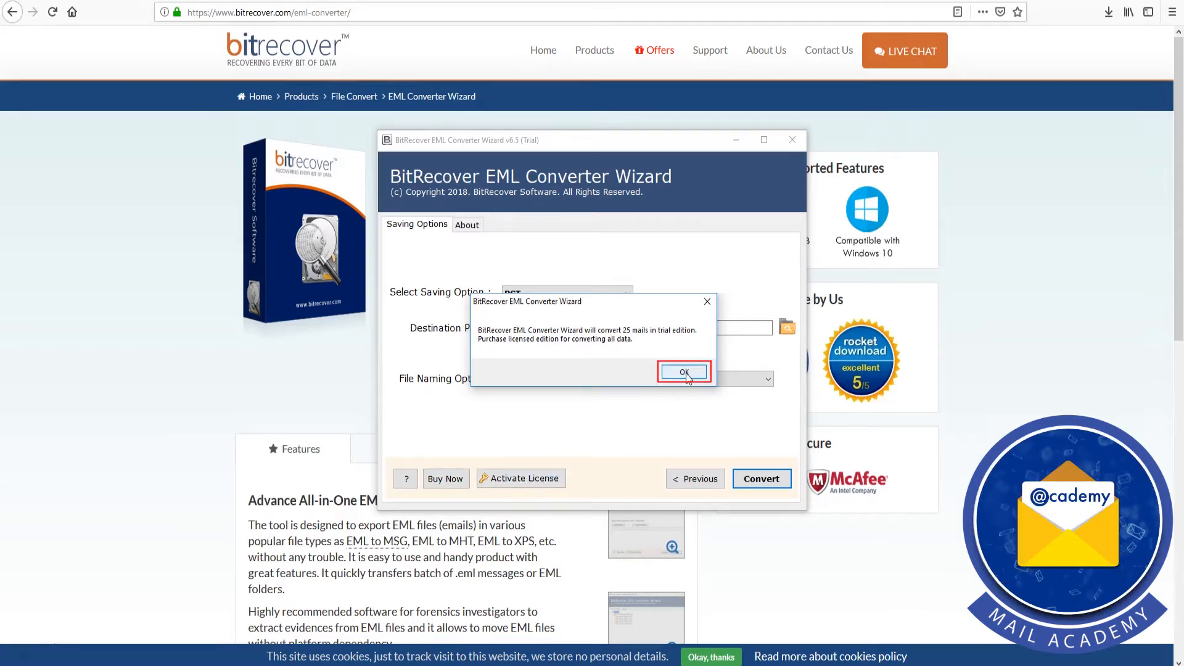
click(683, 371)
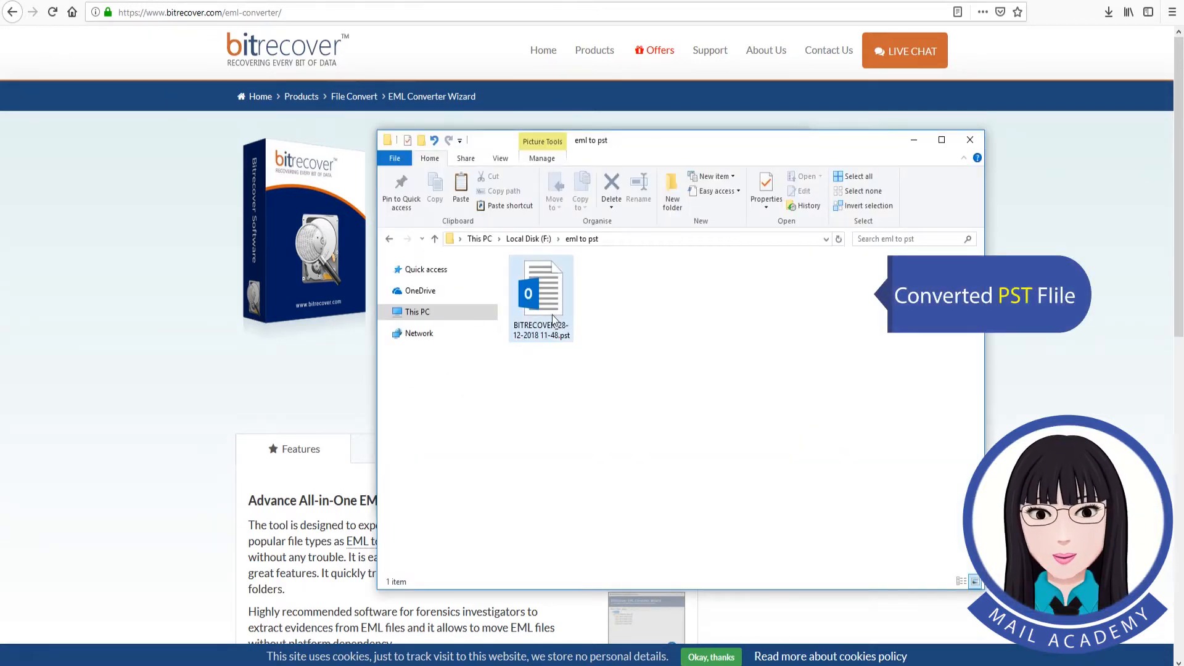
click(541, 295)
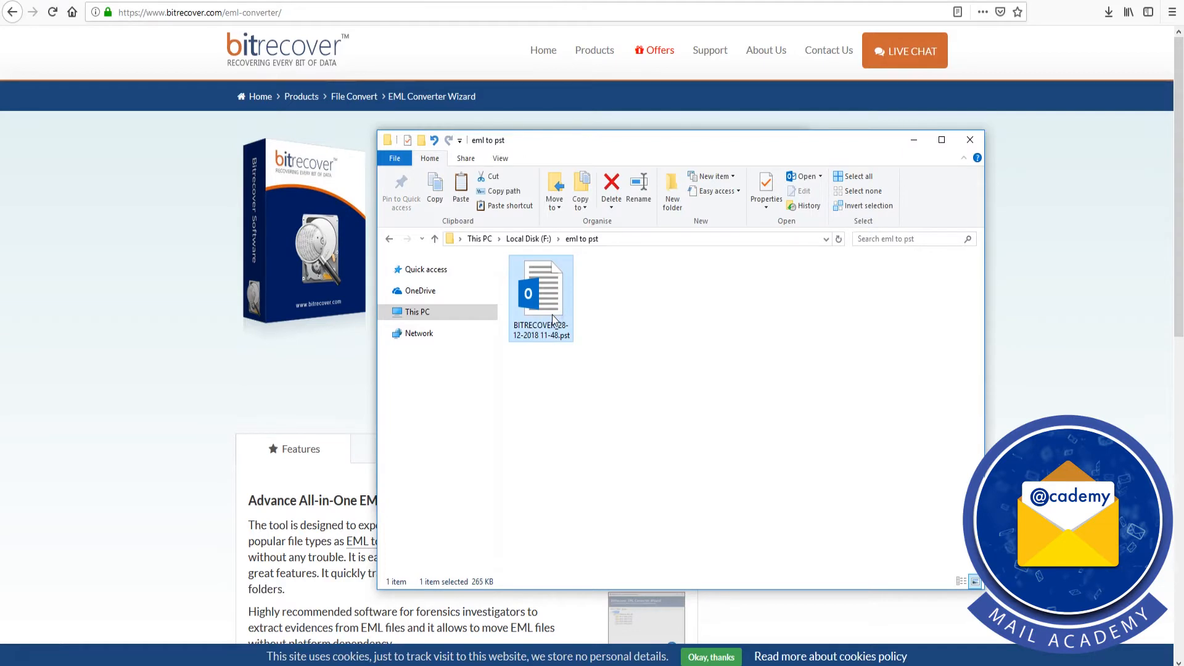